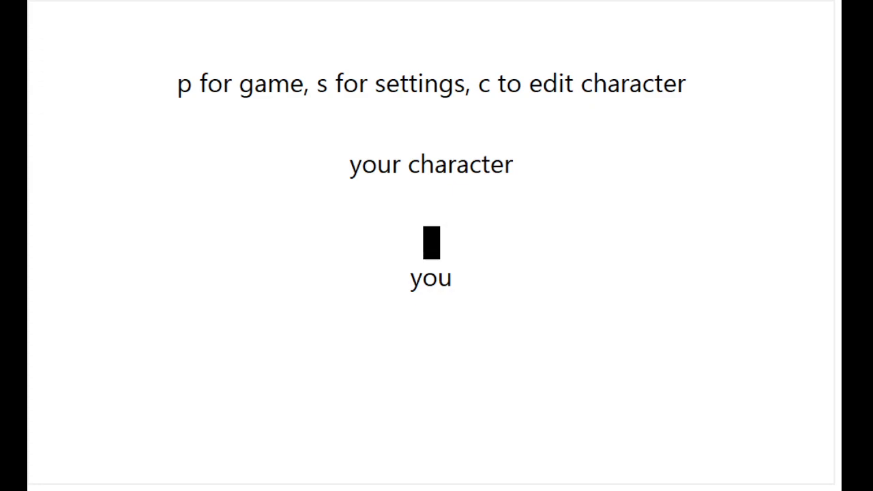
- Start a new game from the title screen with P, spawning Emily at level 1
key("p")
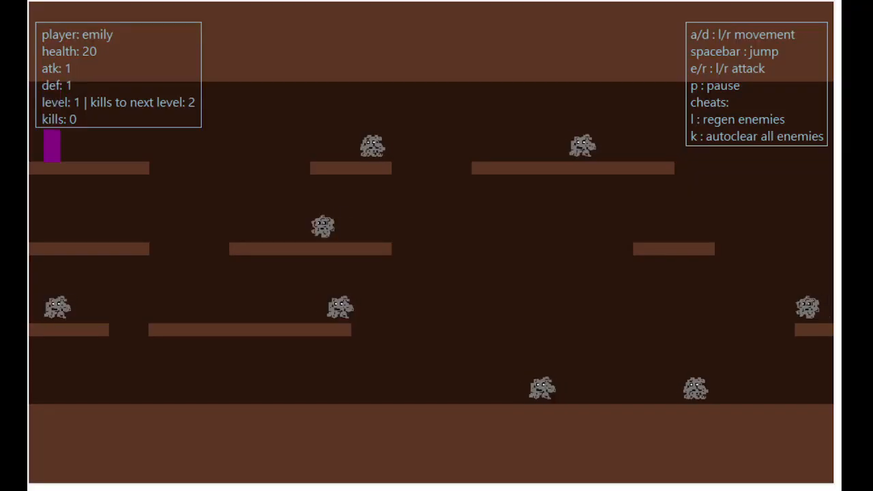
- Run right, jump to the top platform and defeat the dust balls, reaching 8 kills
key("d")
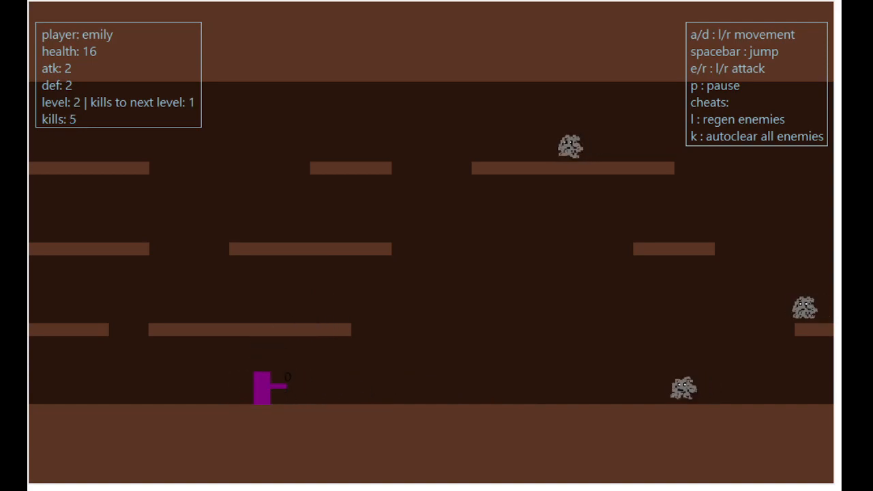
key("space")
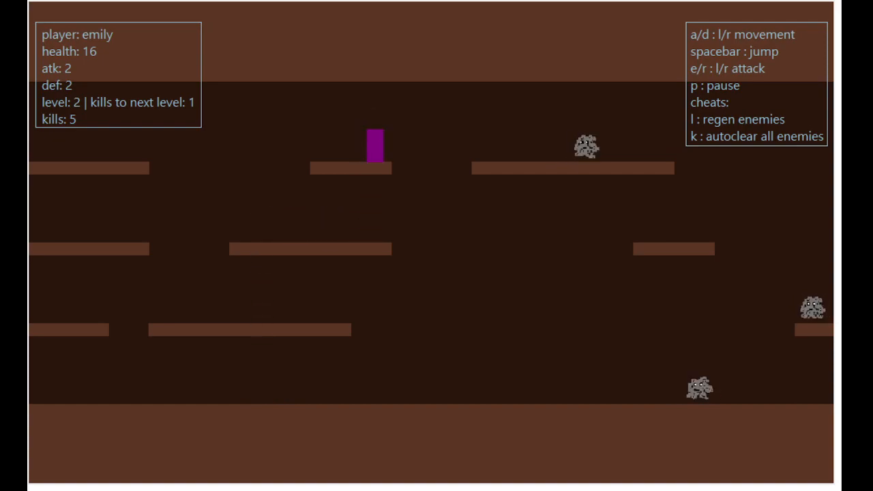
key("d")
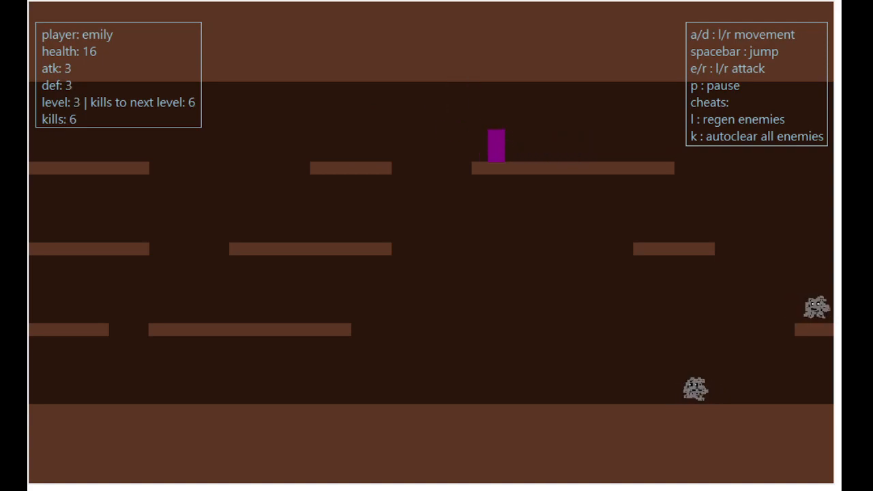
key("d")
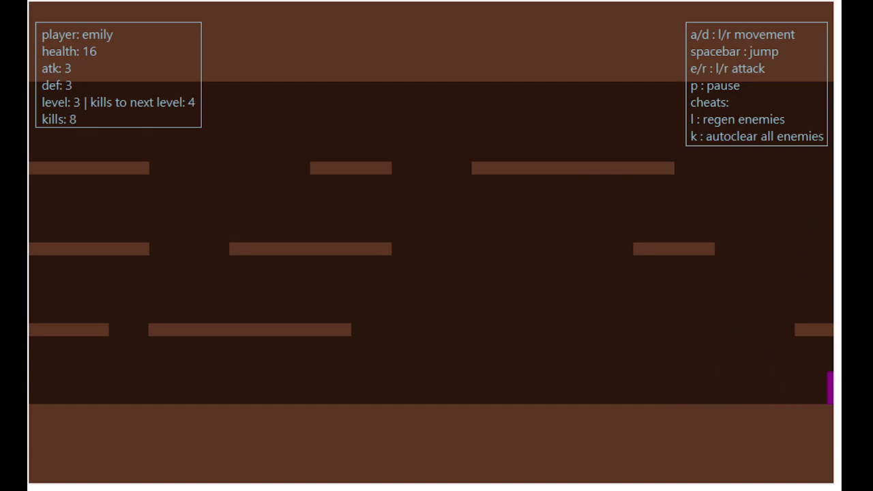
- Defeat the remaining dust balls to reach 17 kills, then advance to a fresh mine
key("l")
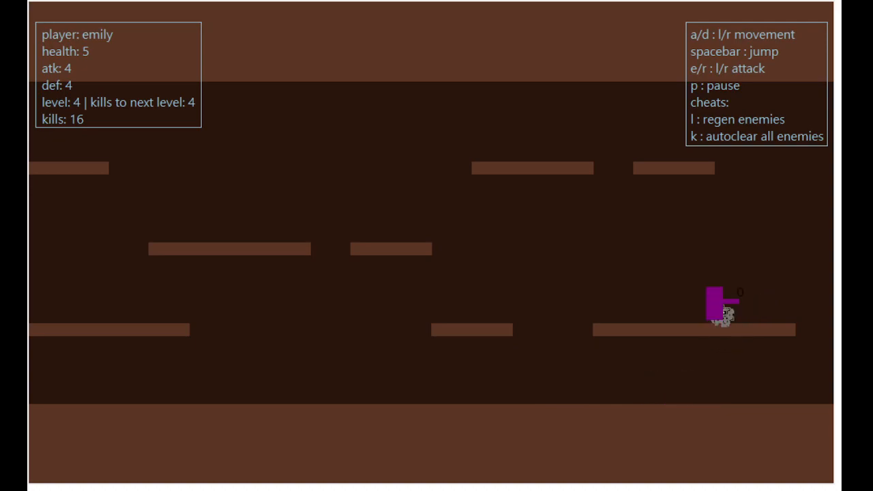
key("e")
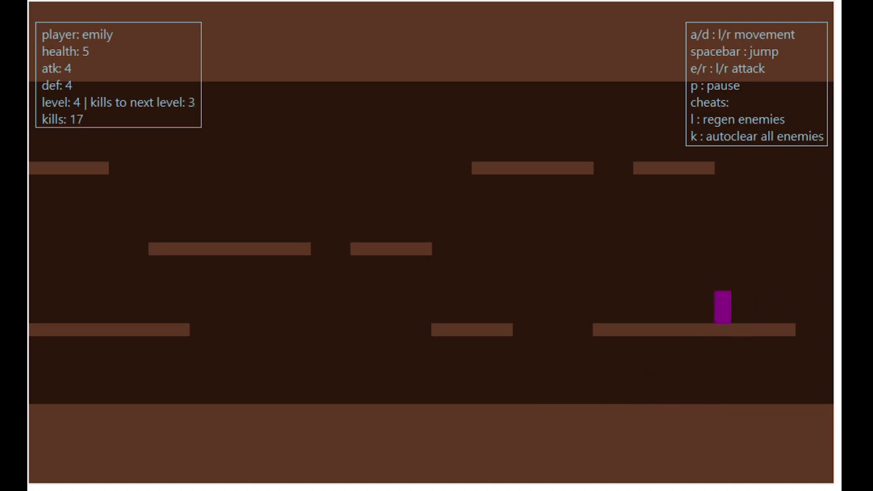
key("l")
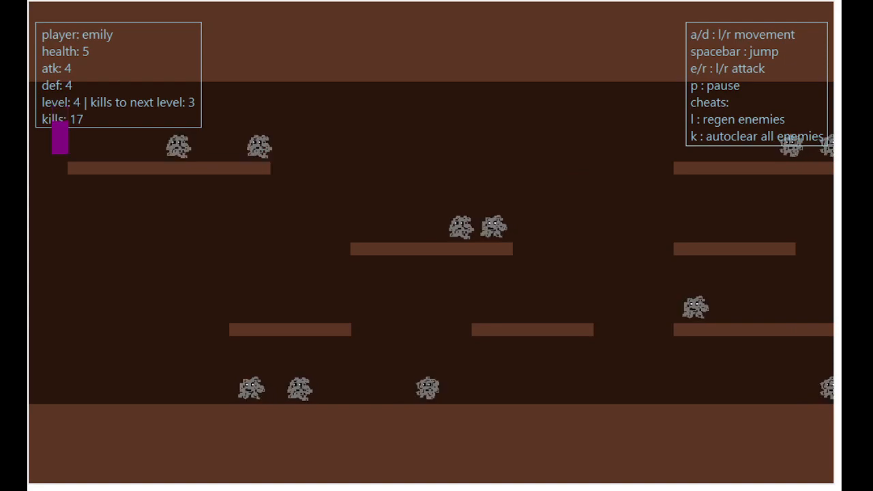